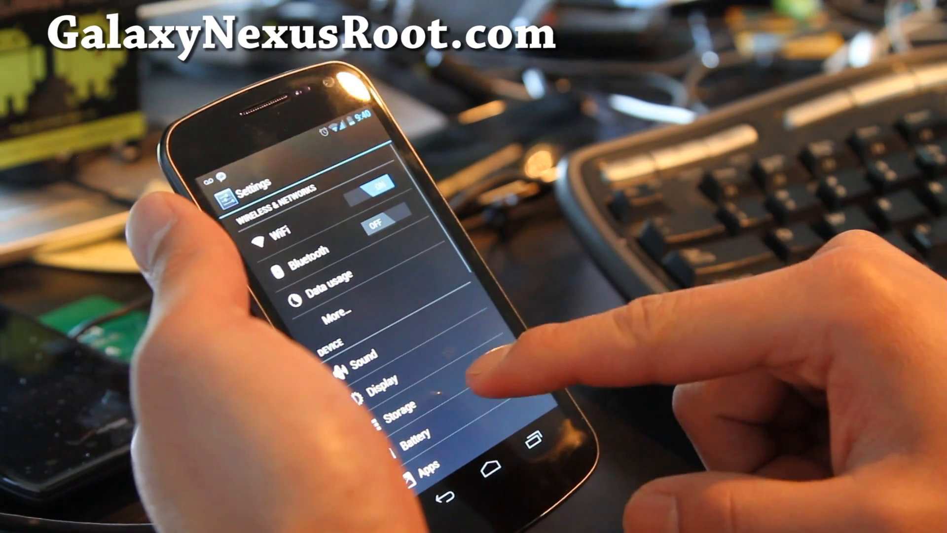
Install the Samsung USB drivers with the default folder and finish the installer wizard.
scroll("down", 3)
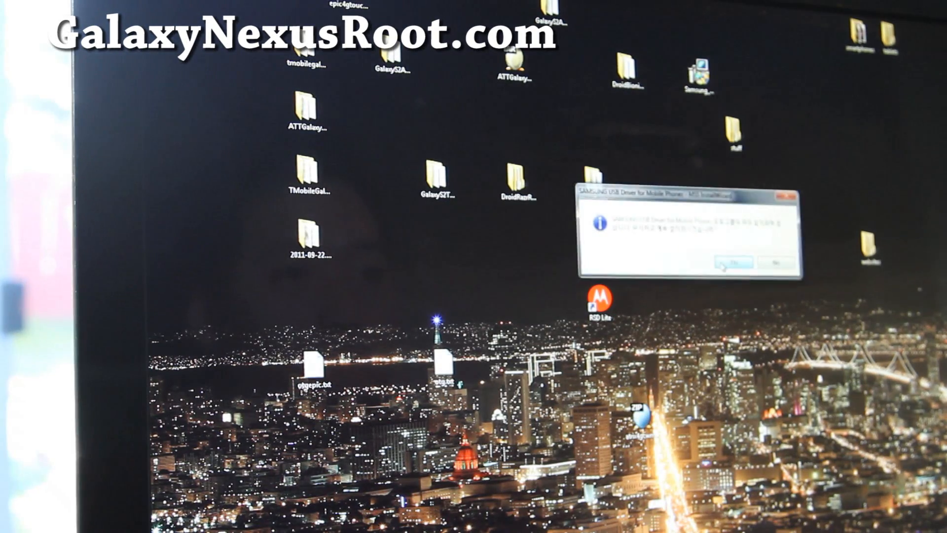
left_click(727, 264)
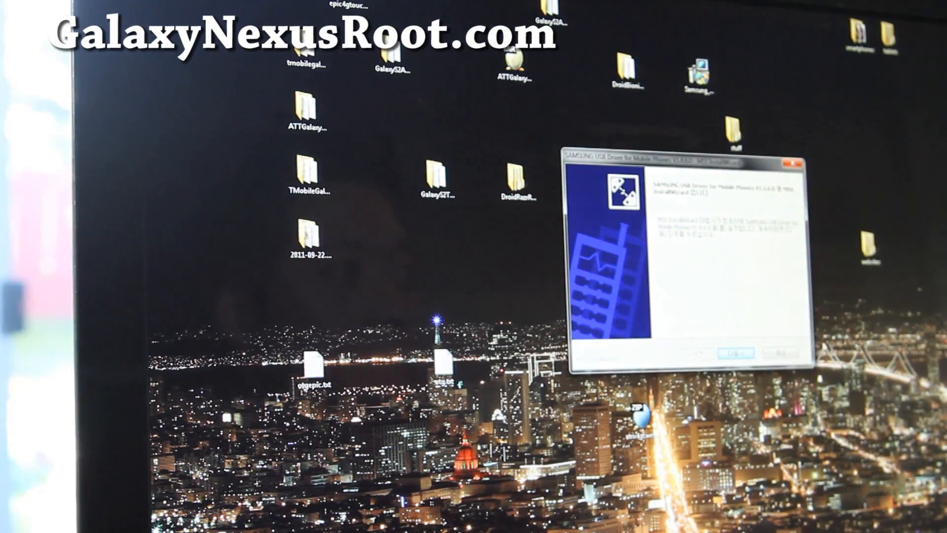
left_click(727, 352)
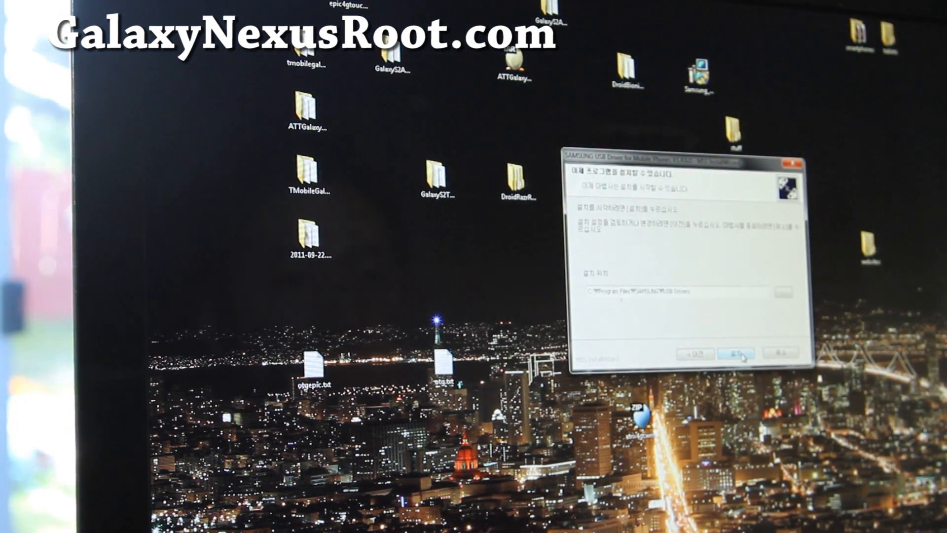
left_click(732, 353)
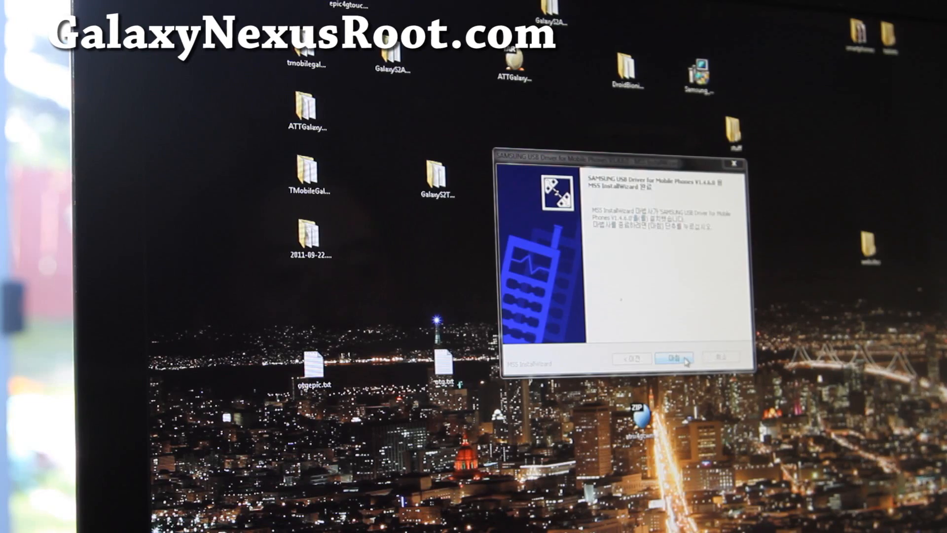
left_click(672, 359)
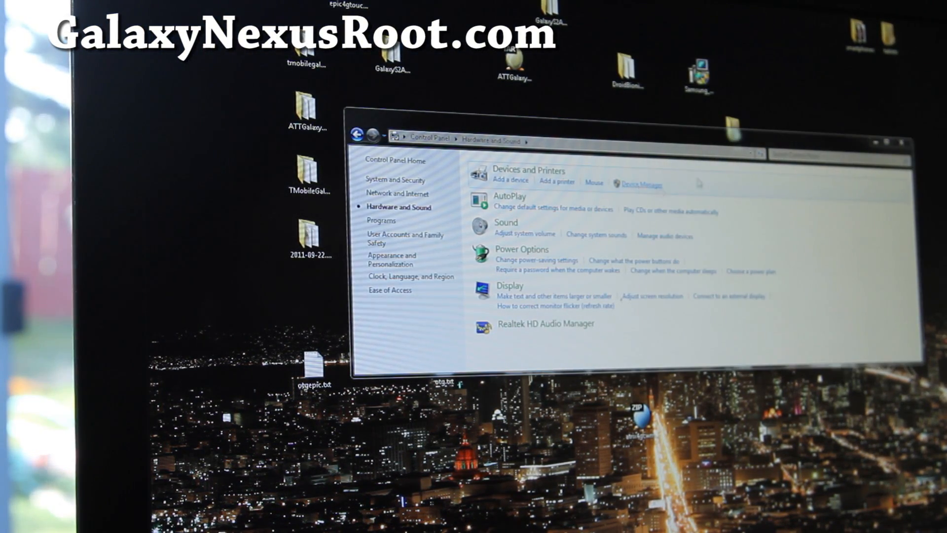
Open Device Manager from Control Panel's Hardware and Sound page.
left_click(641, 184)
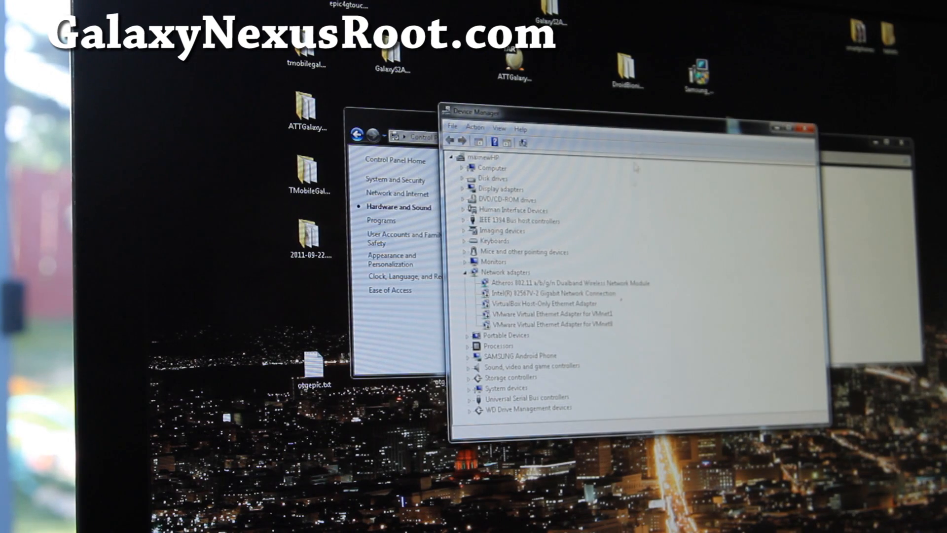
left_click(471, 356)
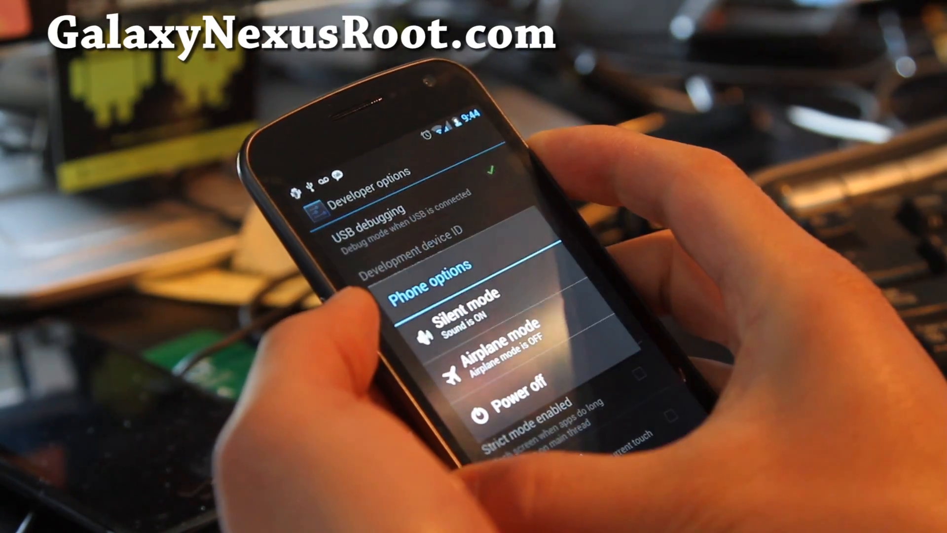
Power off the Galaxy Nexus and confirm the shutdown.
left_click(517, 393)
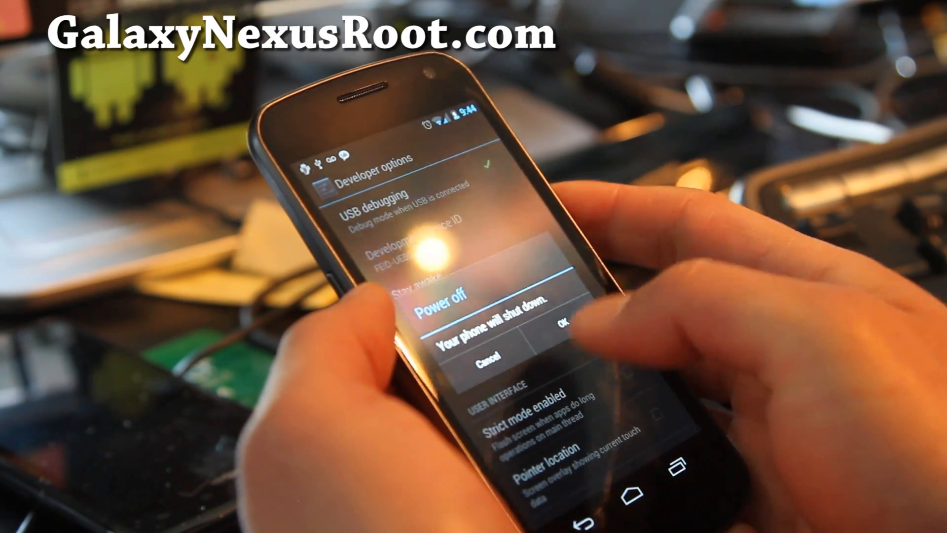
left_click(546, 327)
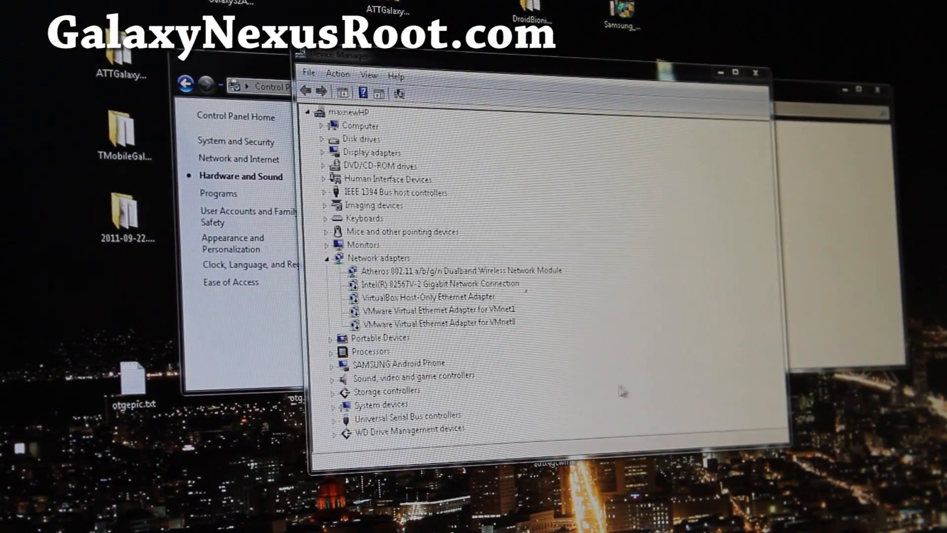
Confirm Android ADB Interface under SAMSUNG Android Phone, then close Device Manager and Control Panel.
left_click(332, 363)
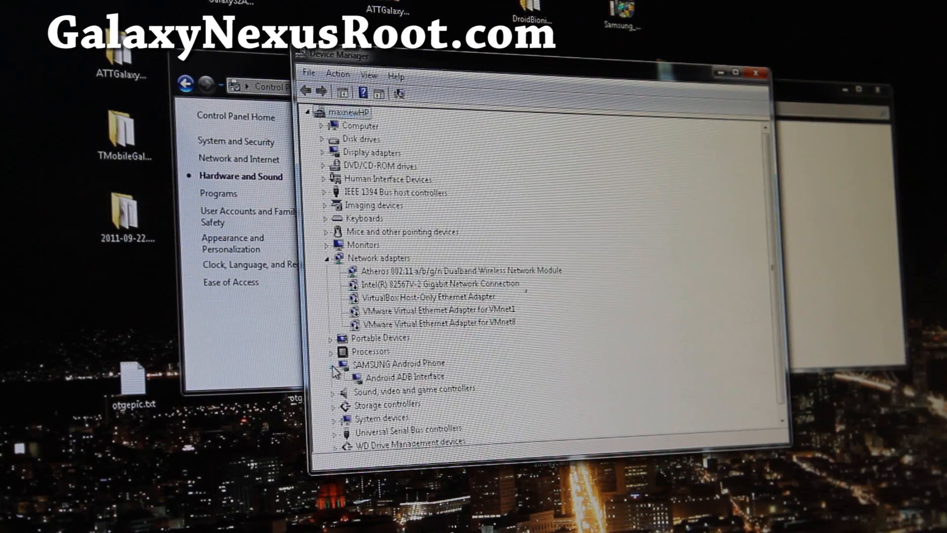
left_click(406, 376)
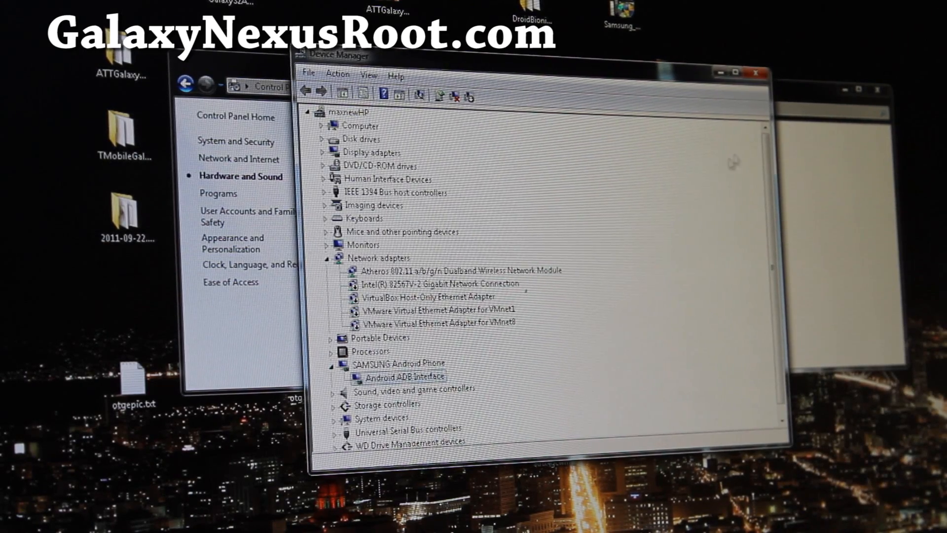
left_click(757, 73)
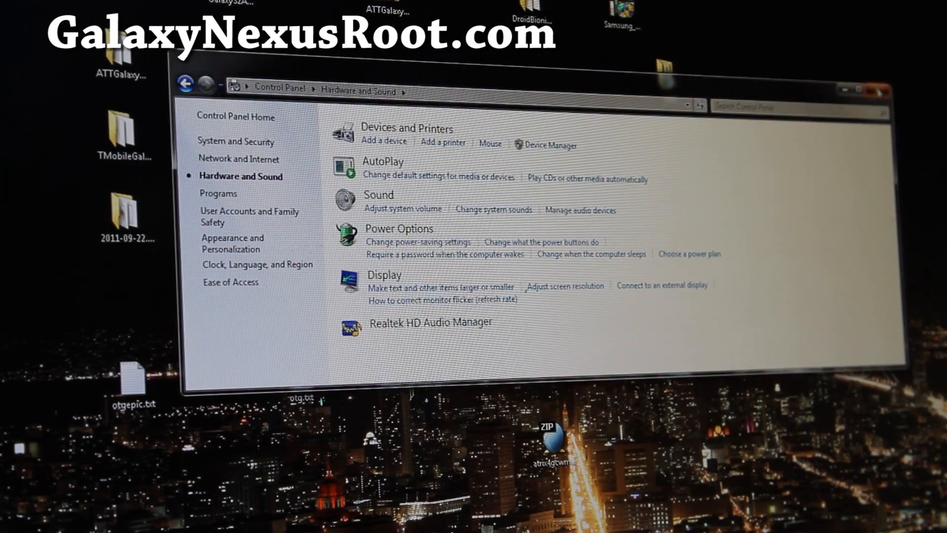
left_click(879, 89)
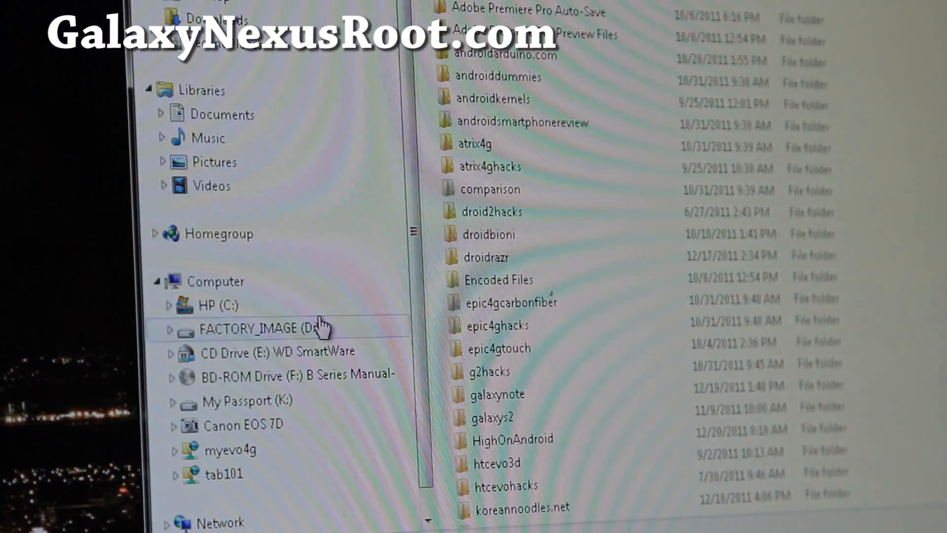
Browse the HP (C:) drive down to the GalaxyNexusRoot folder.
left_click(217, 305)
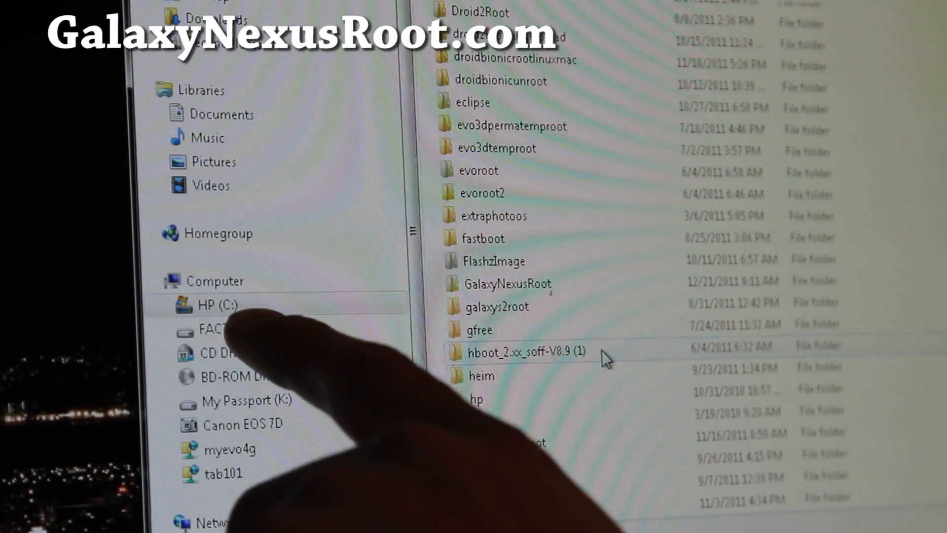
scroll("down", 3)
type("cd ₩")
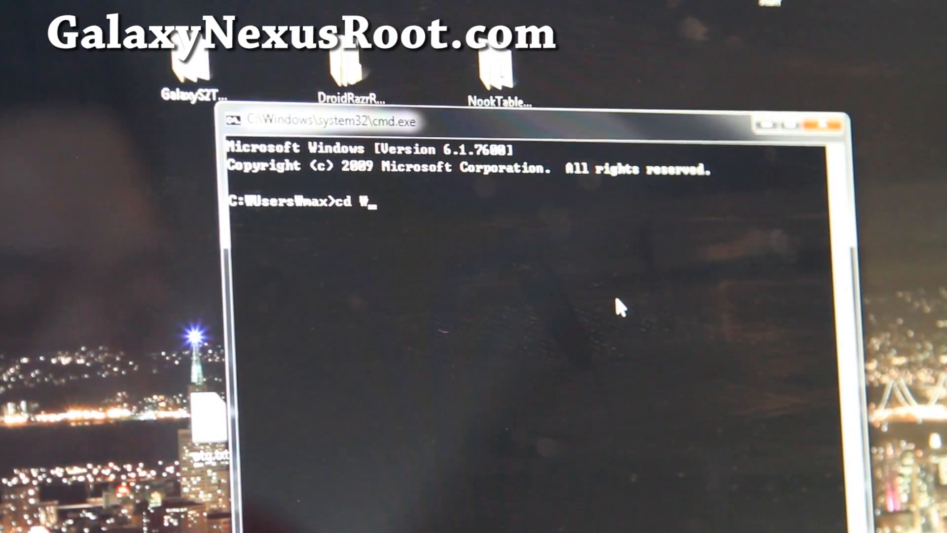
Change the working folder to \GalaxyNexusRoot with cd.
type("GalaxyNexusRoot")
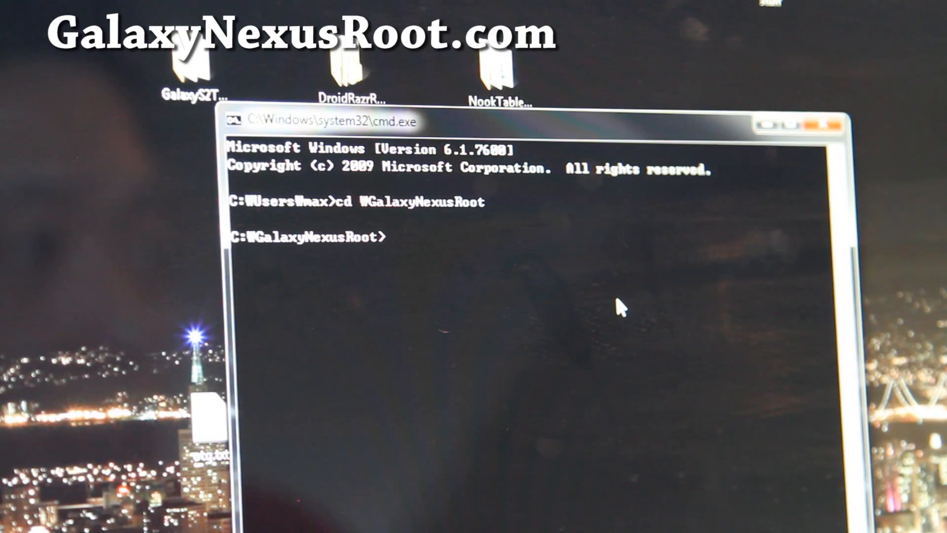
type("cd /")
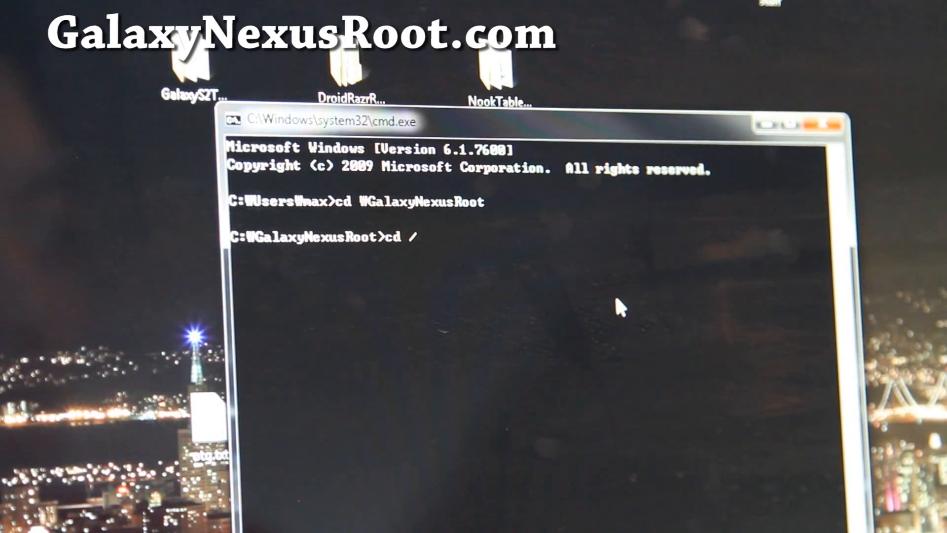
key("Backspace")
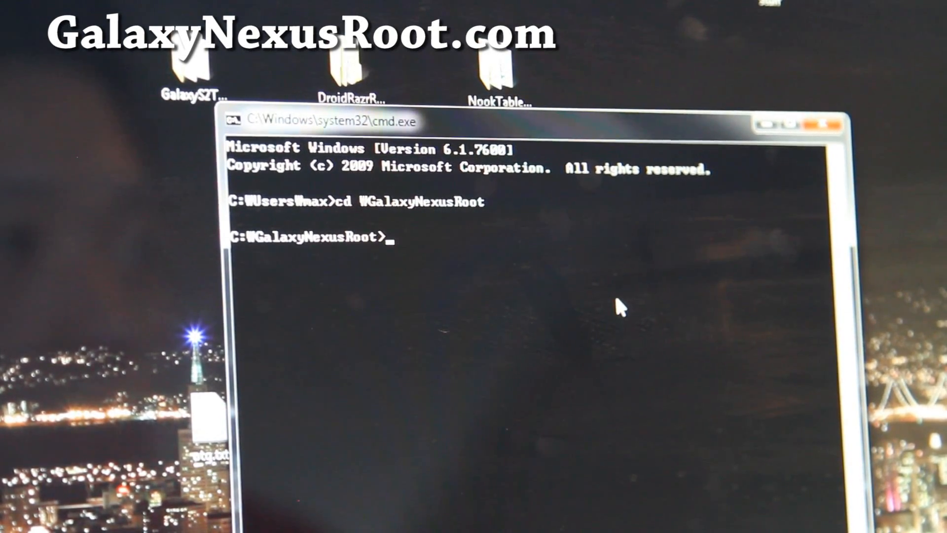
Draft trial fastboot-mac/linux oem unlock commands and clear them without running.
type("fastboot oem")
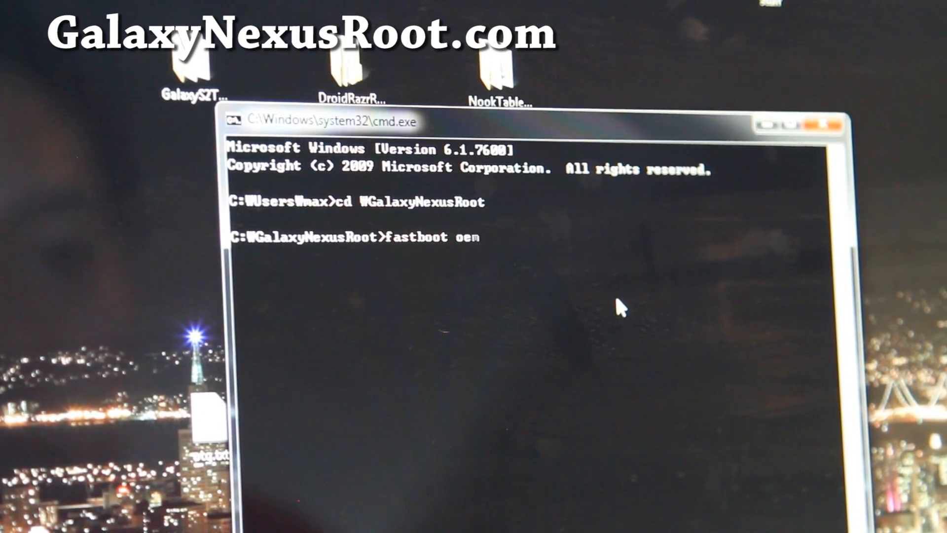
type("unlcok")
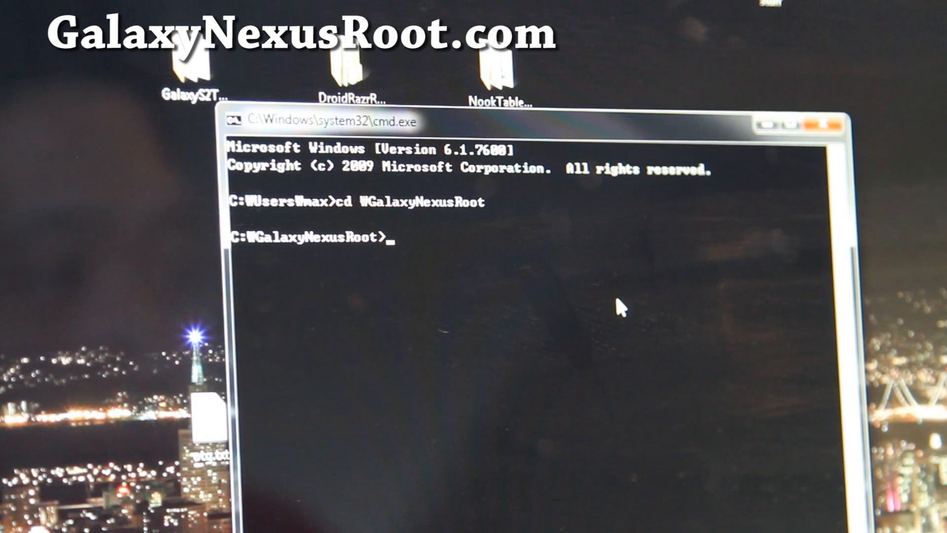
type("./fastboot-")
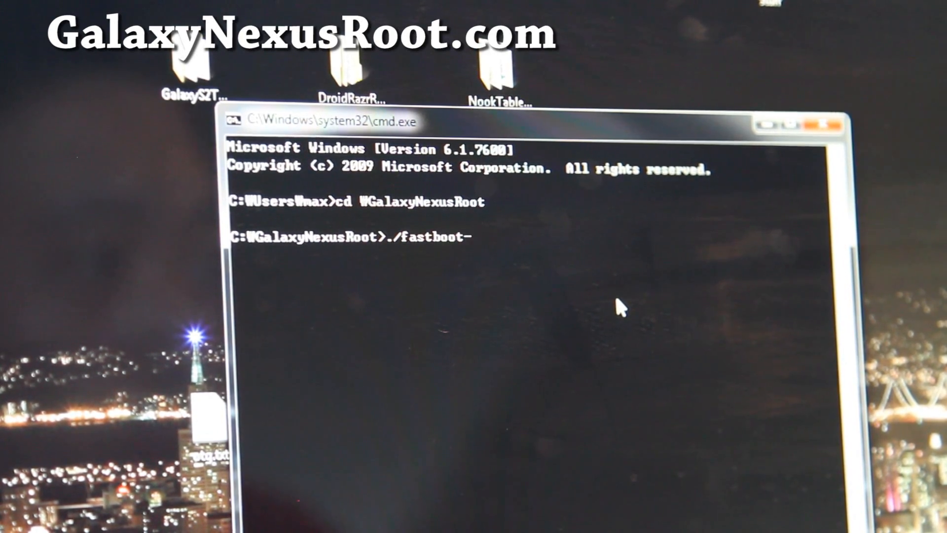
type("mac")
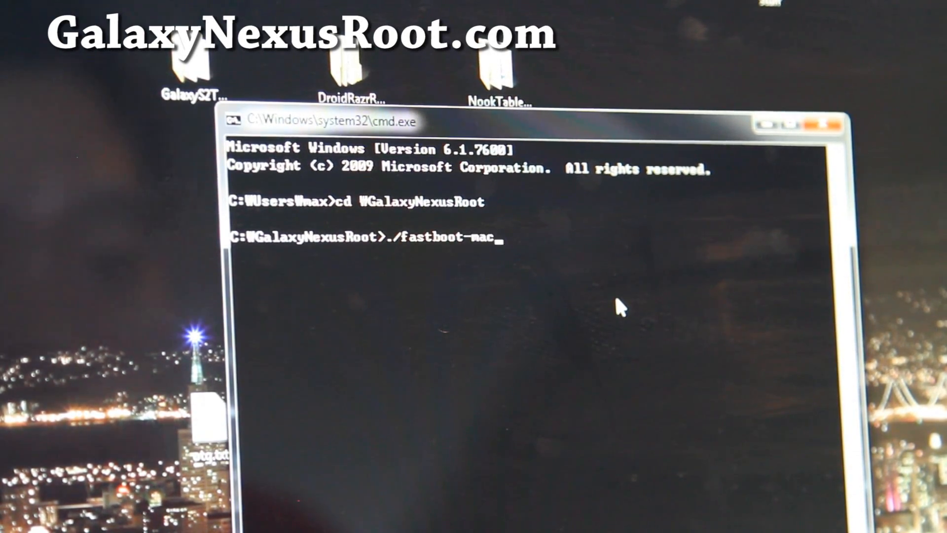
type("oem unloc")
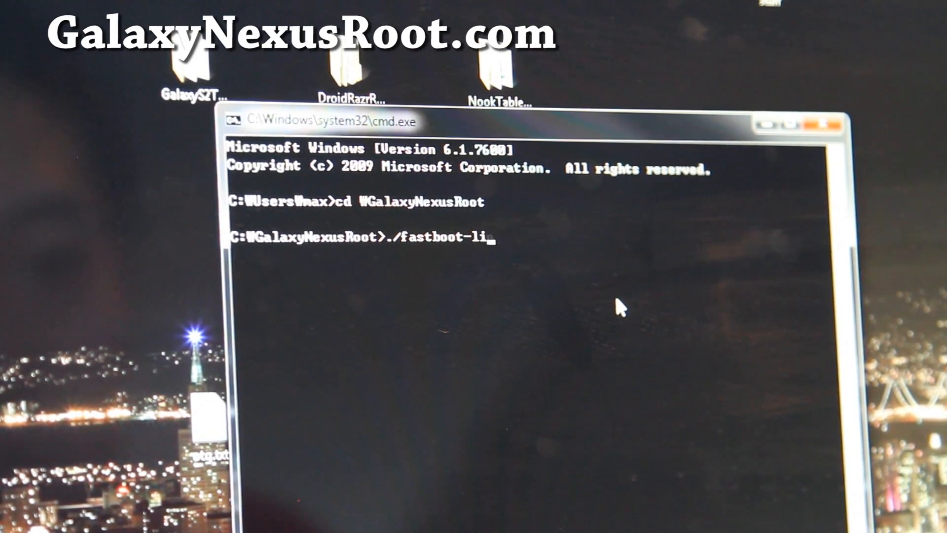
type("nux")
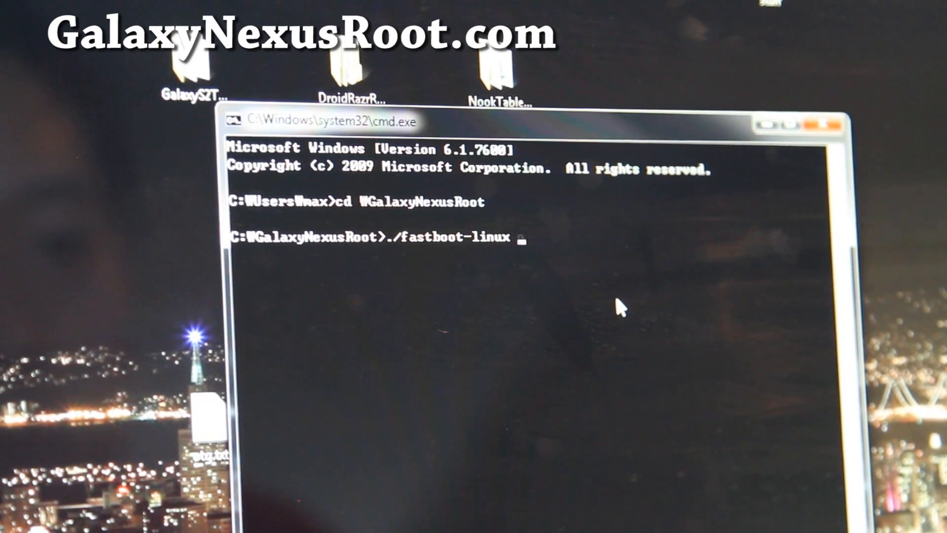
type("oem unlock")
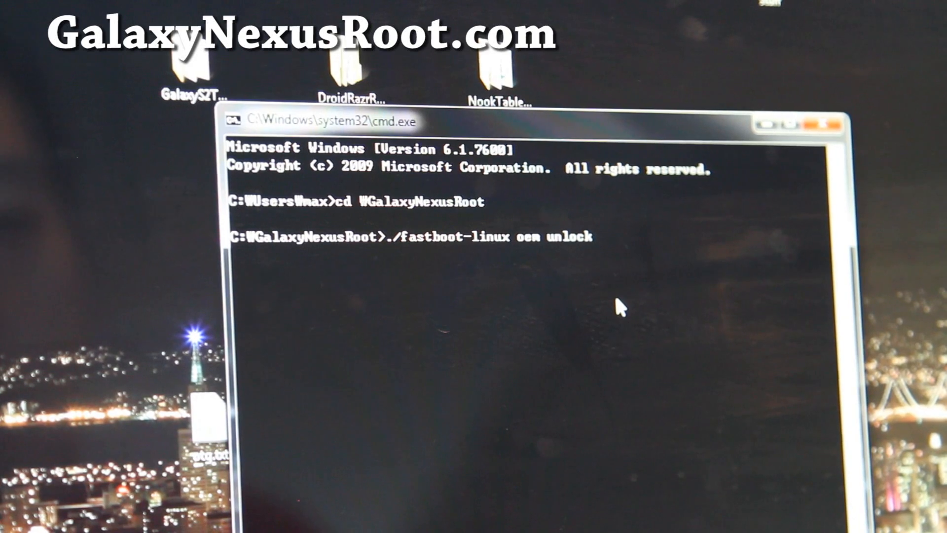
type("su")
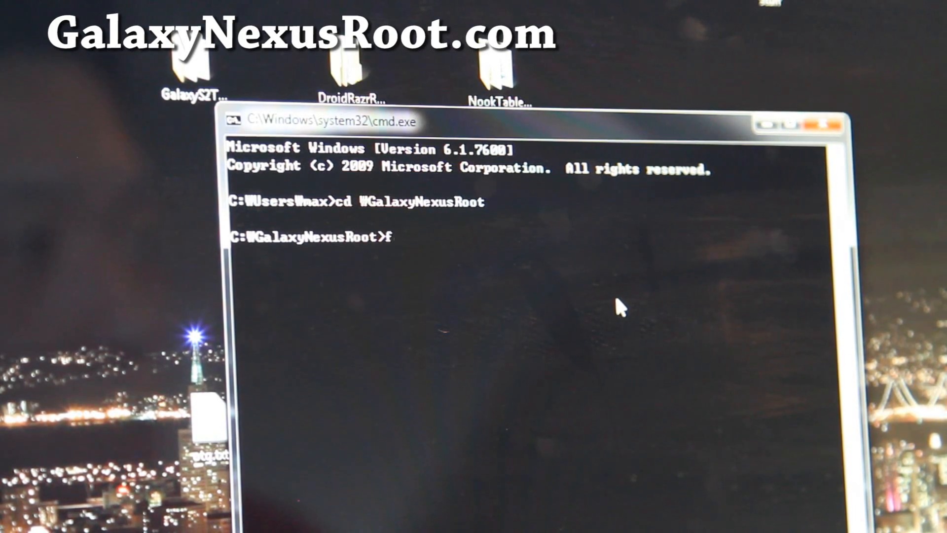
Run fastboot oem unlock so the phone shows the Unlock bootloader? confirmation.
type("astboot oem unl")
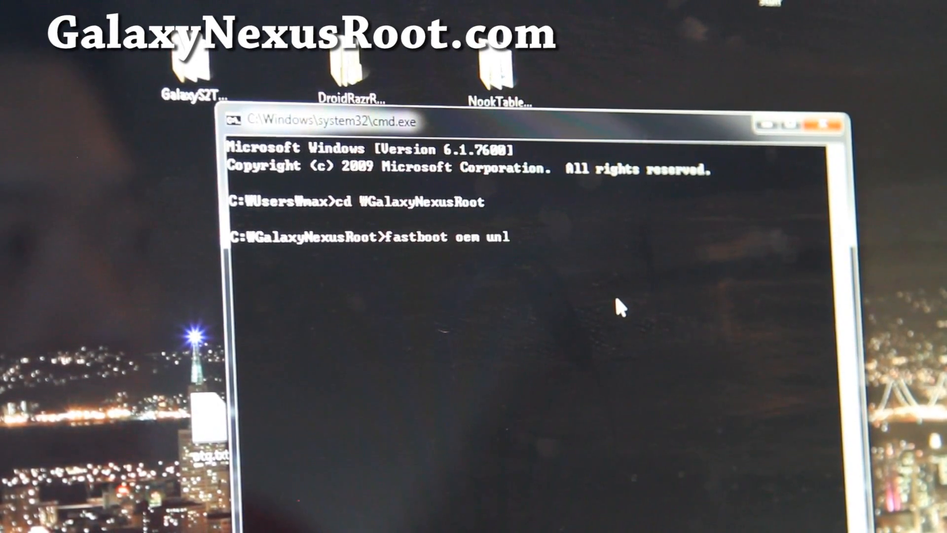
type("o")
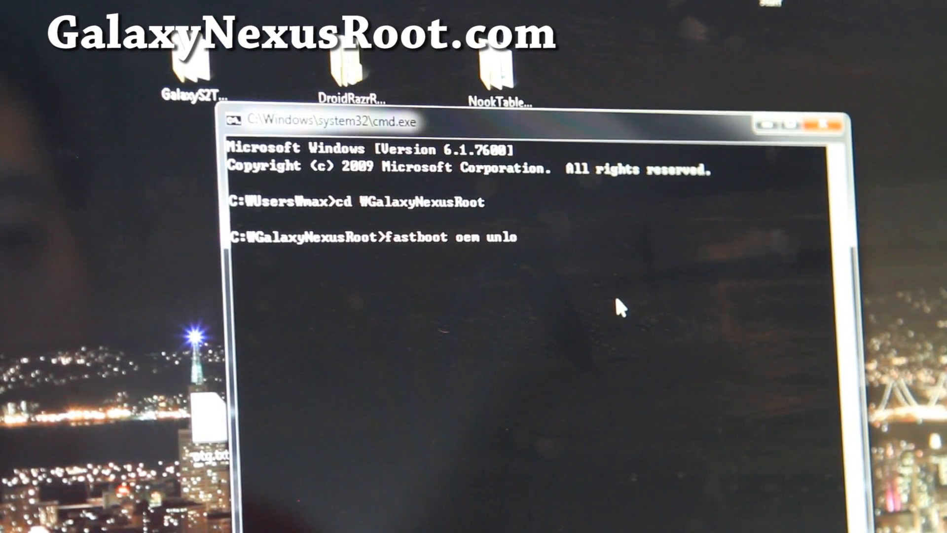
type("ck")
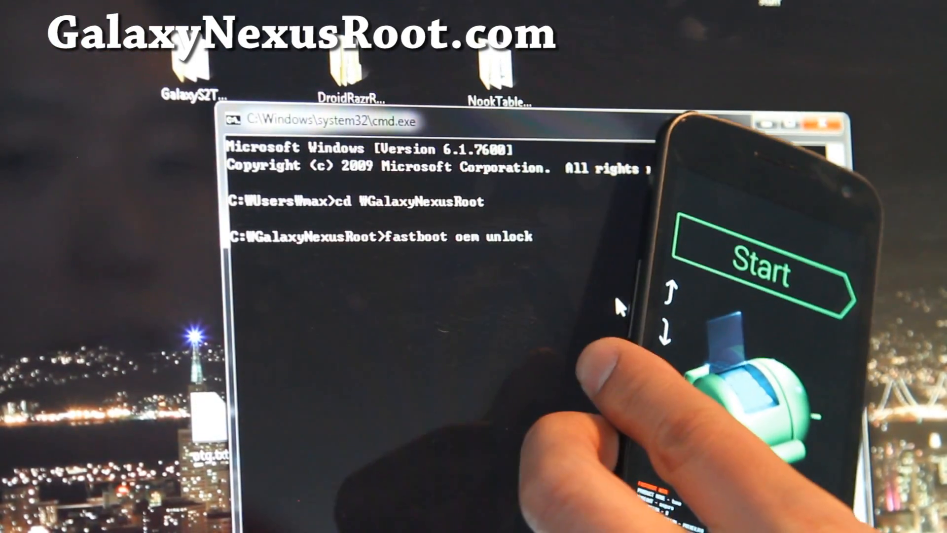
key("Return")
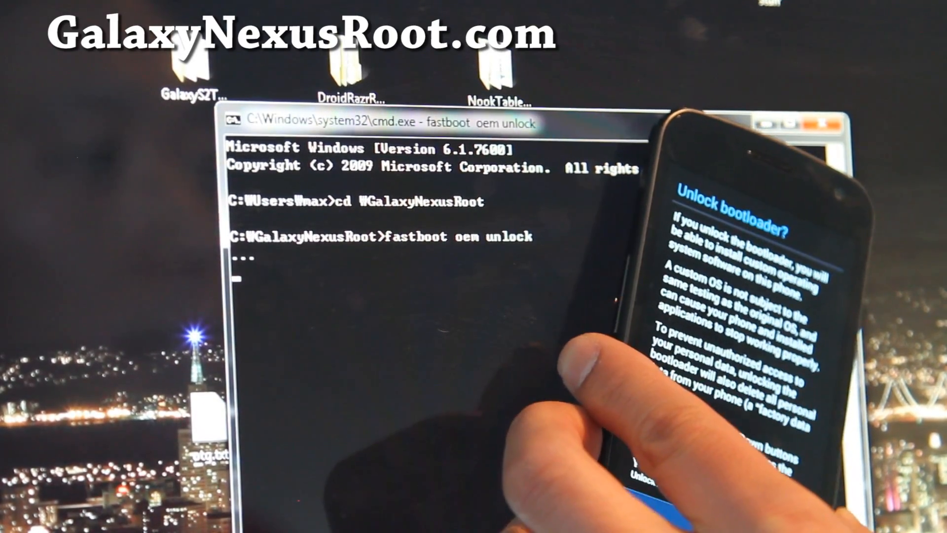